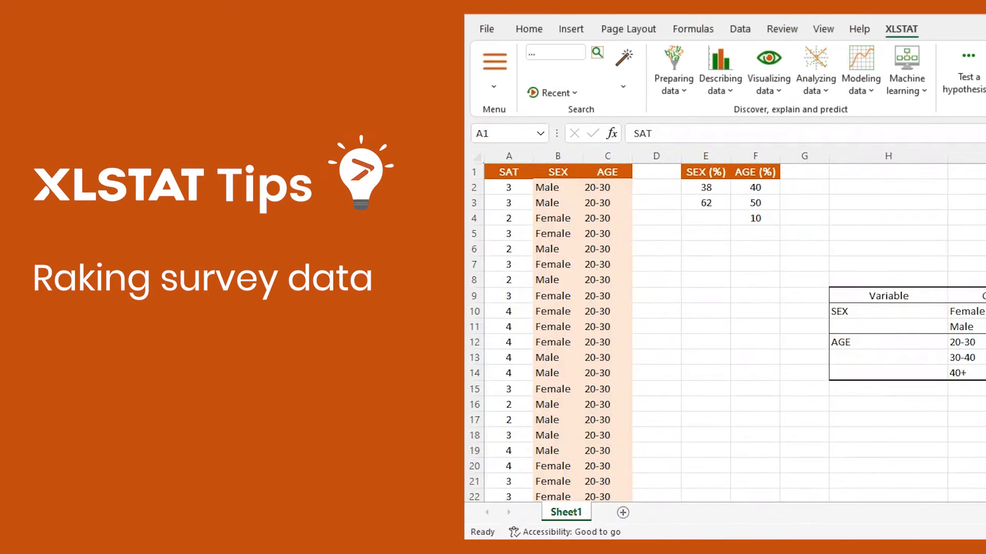
Review the sample and true percentages for Male and the 20-30 age group
click(508, 172)
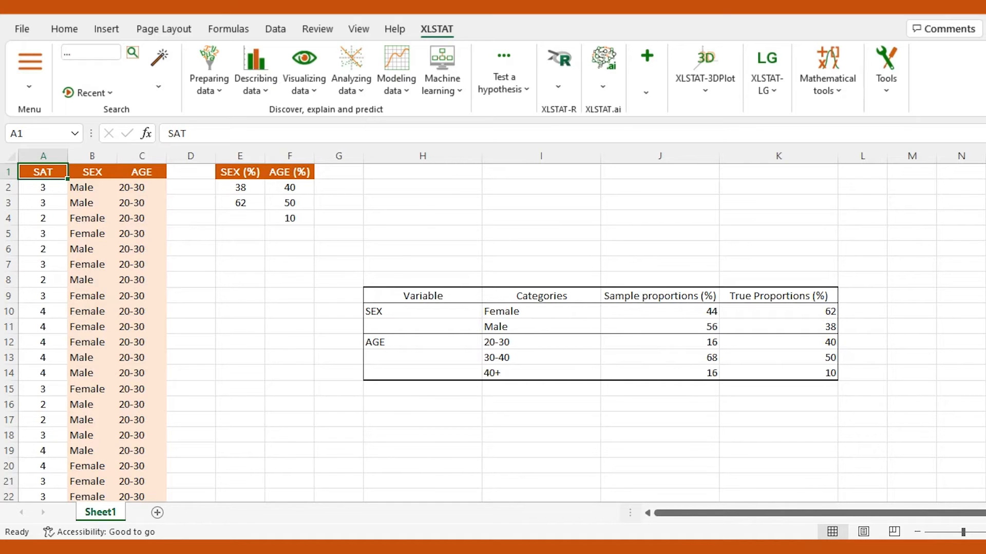
mouse_move(681, 327)
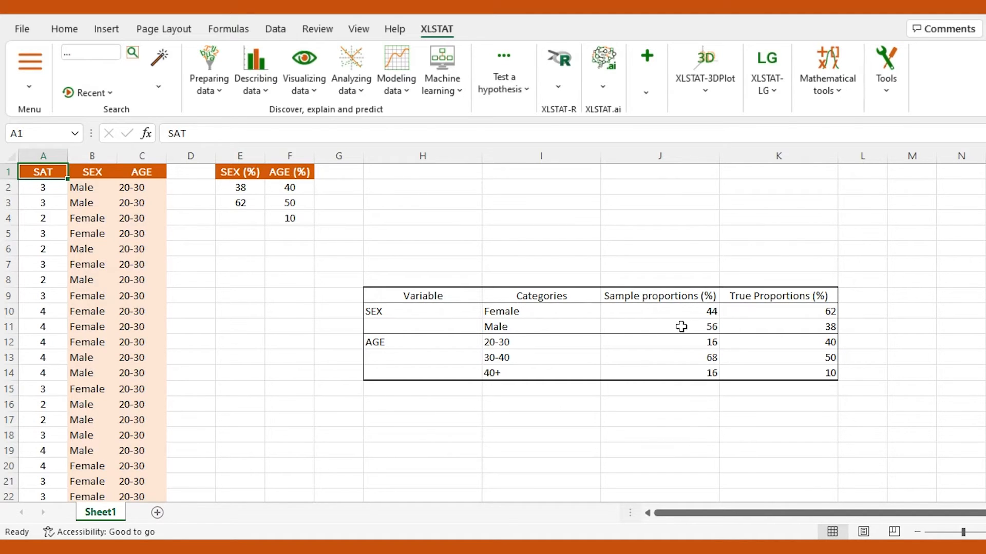
click(681, 327)
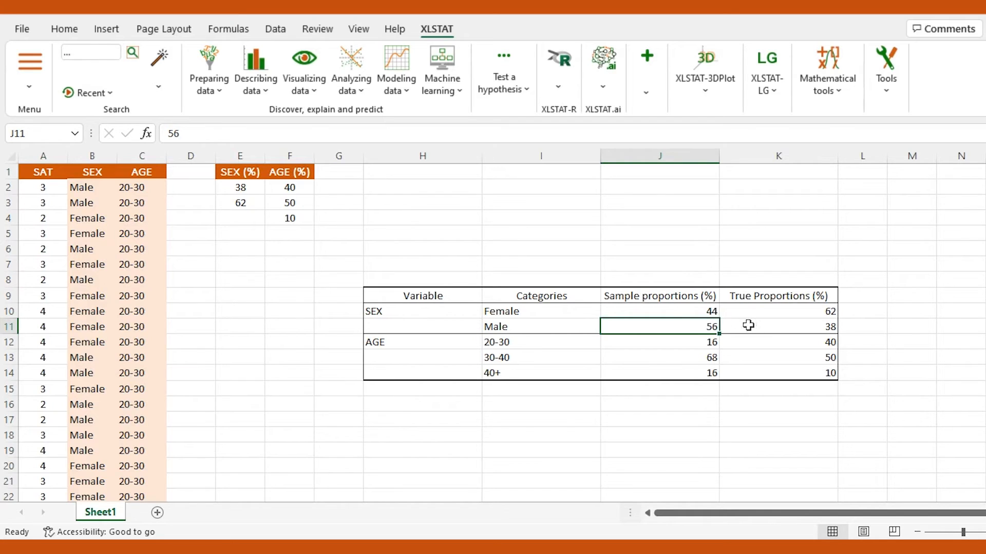
click(776, 326)
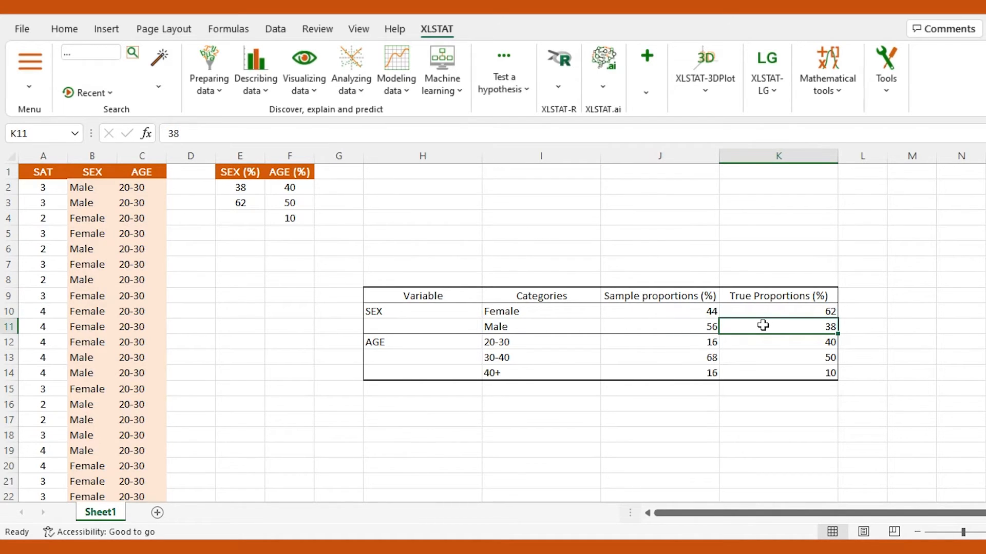
mouse_move(680, 342)
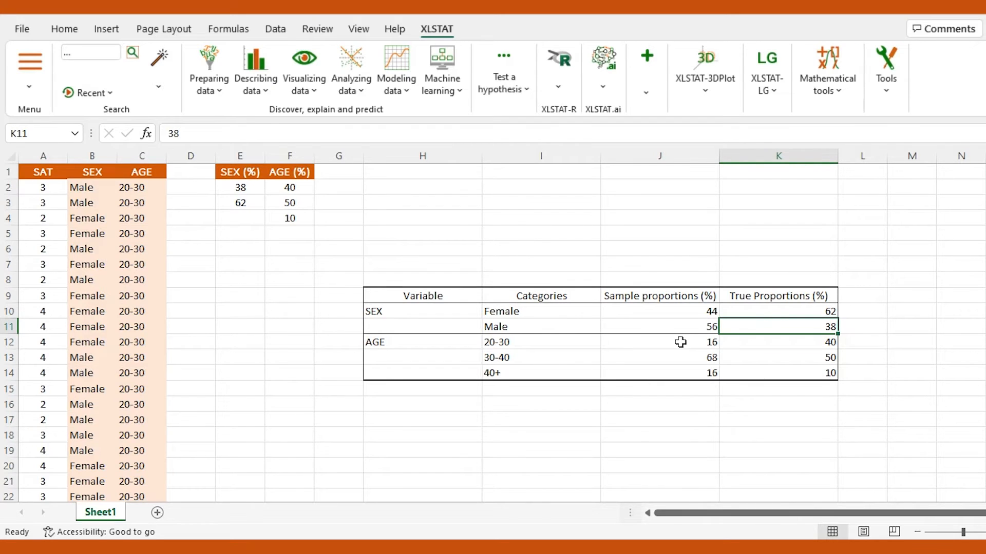
click(659, 342)
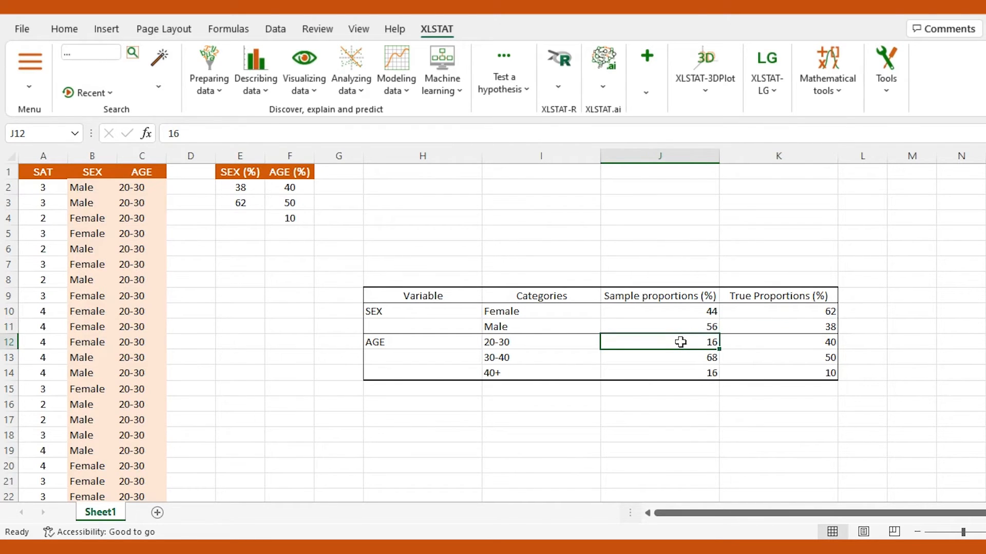
mouse_move(541, 342)
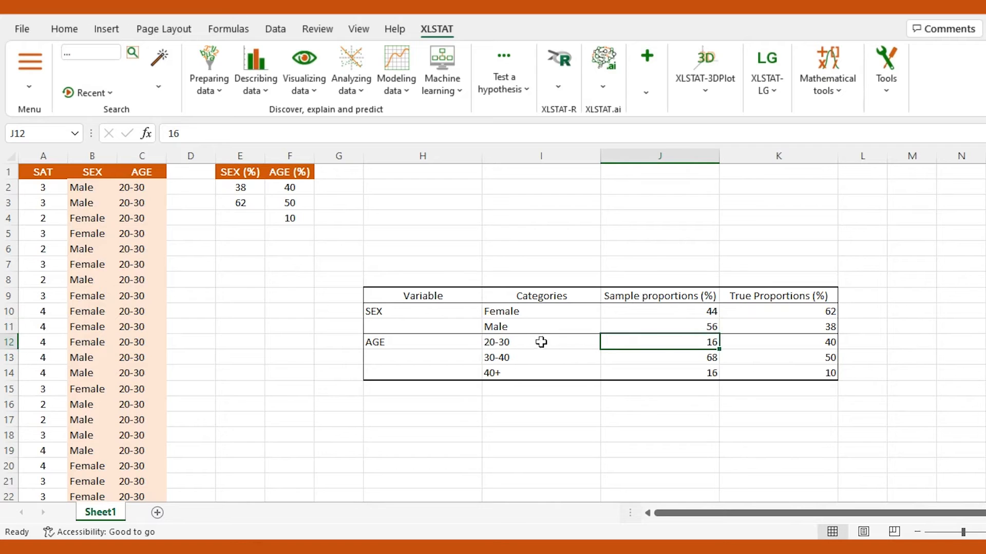
click(777, 342)
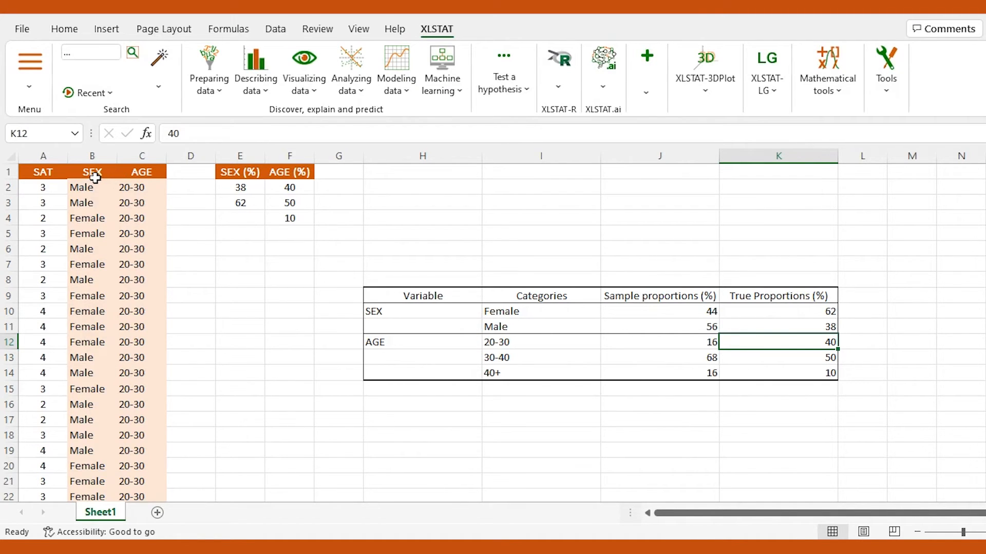
mouse_move(289, 171)
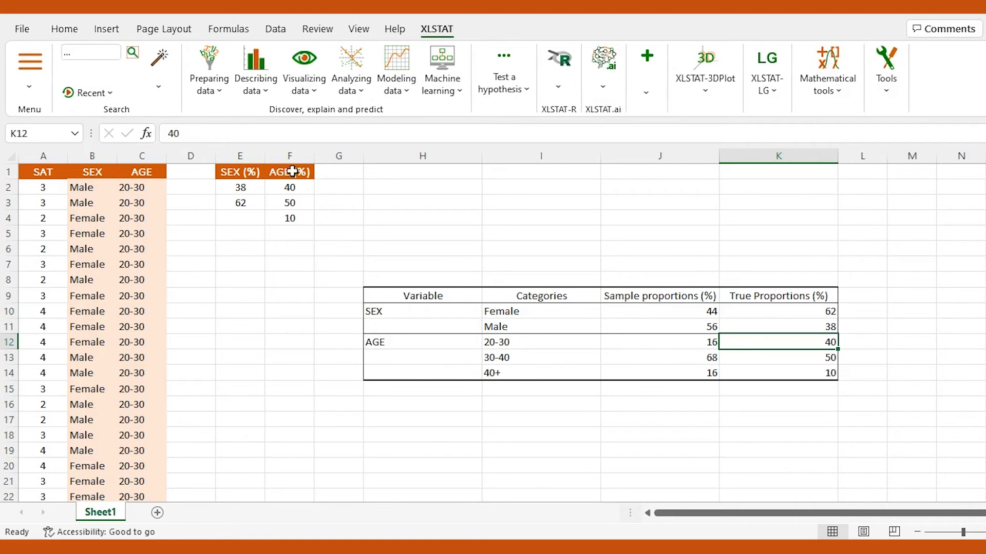
mouse_move(313, 189)
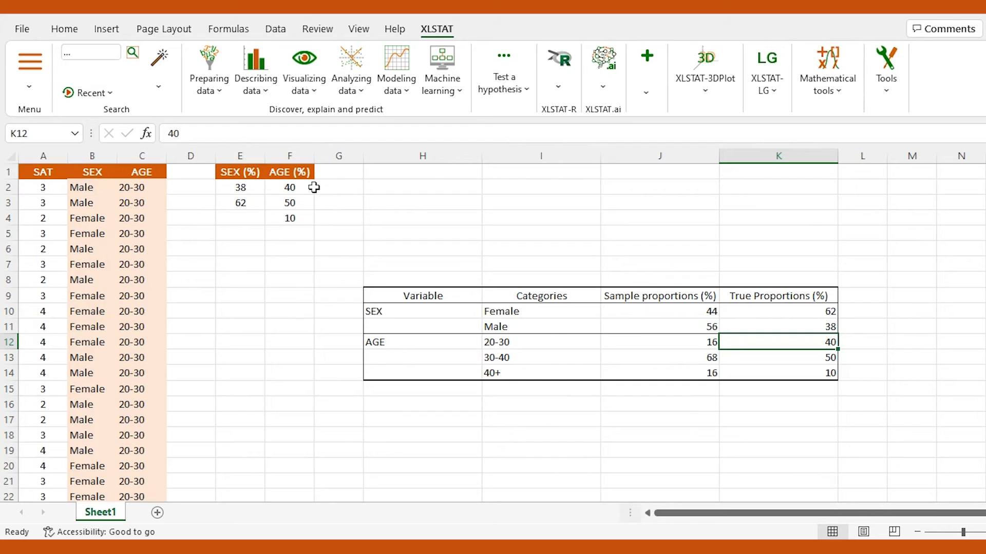
Run Raking survey on B:C with controls E:F as percentages and population size 500
click(646, 60)
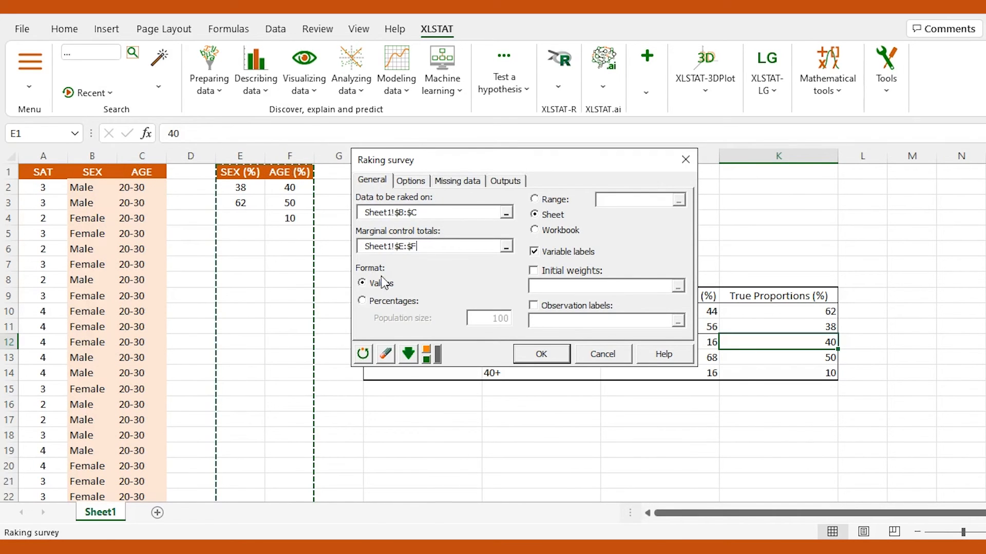
click(363, 300)
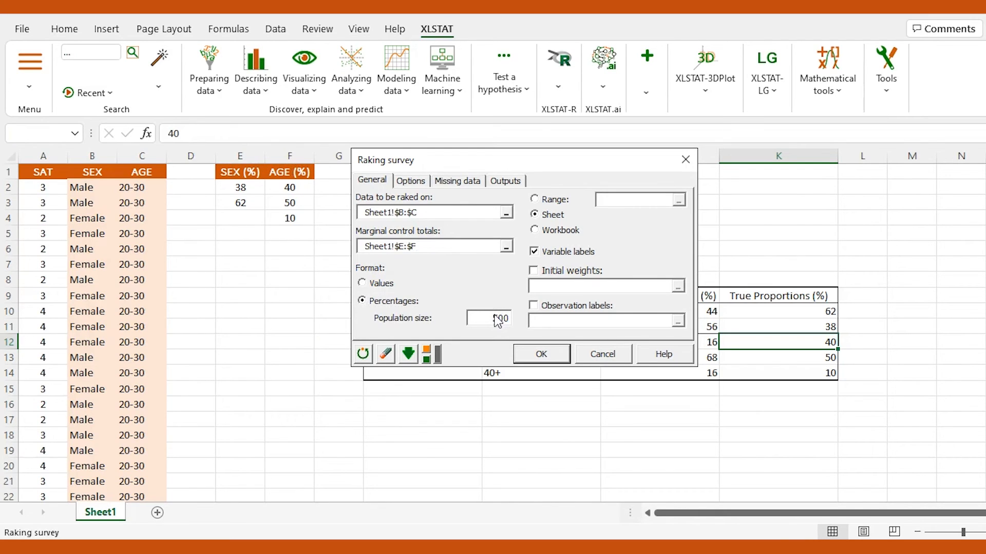
text(500)
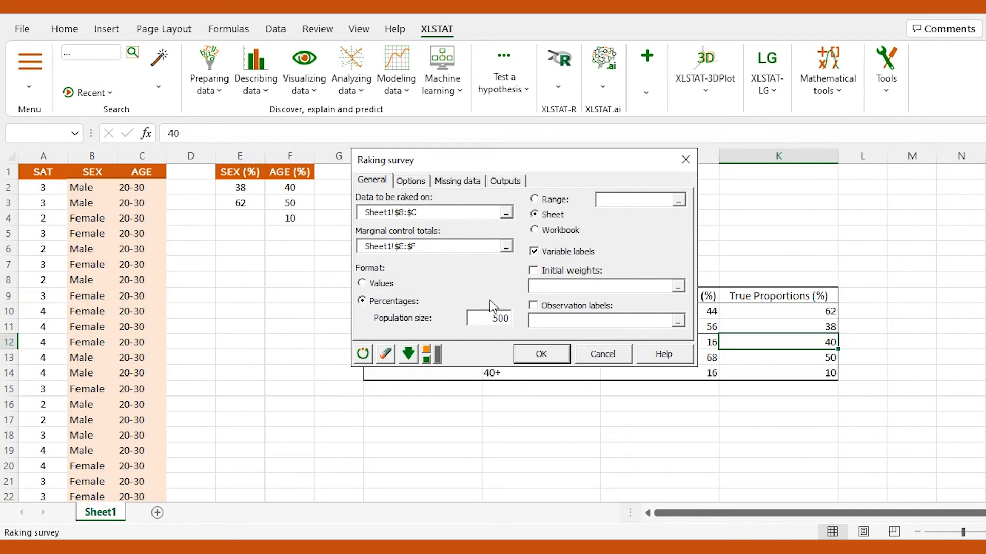
click(539, 355)
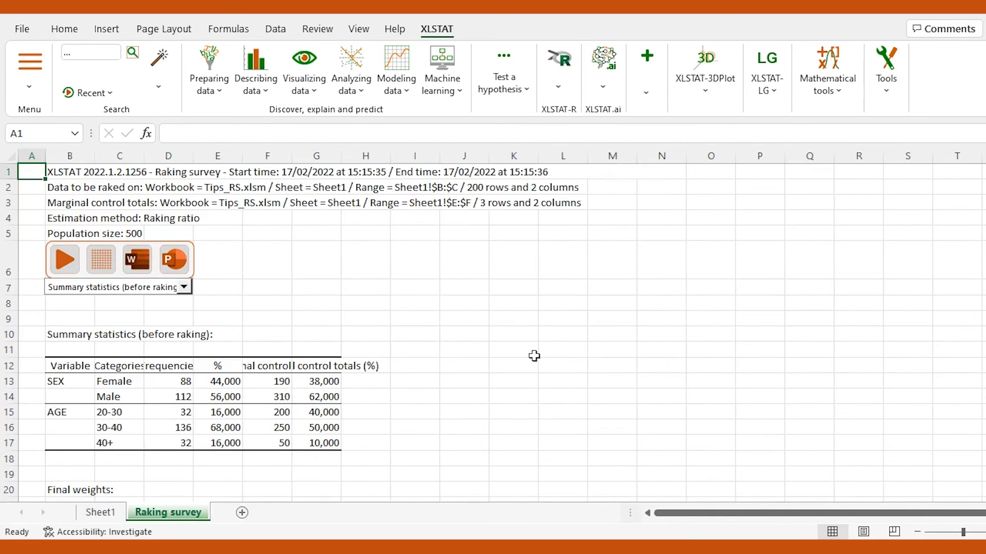
Widen the Final weights column E so each observation's full weight value shows
scroll(down, 3)
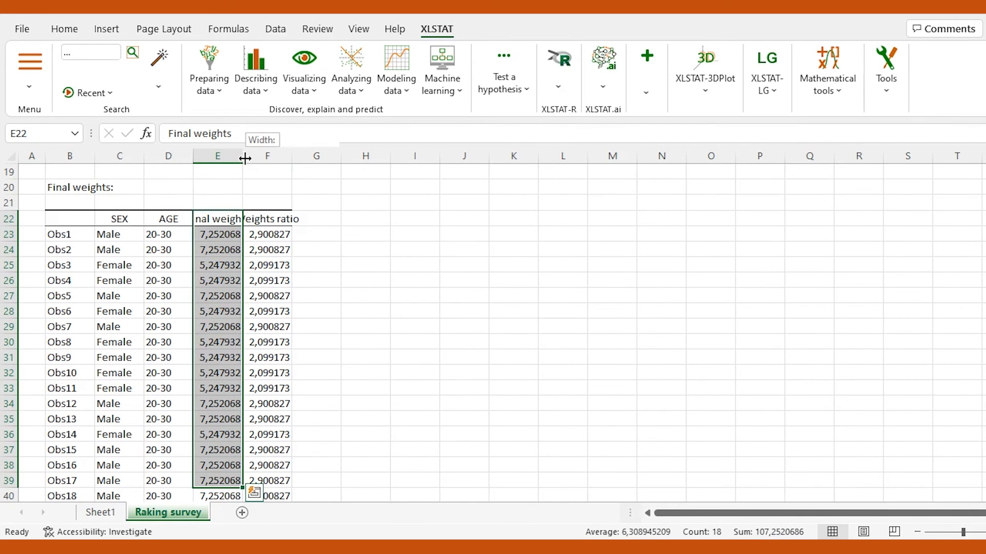
drag(245, 155, 263, 155)
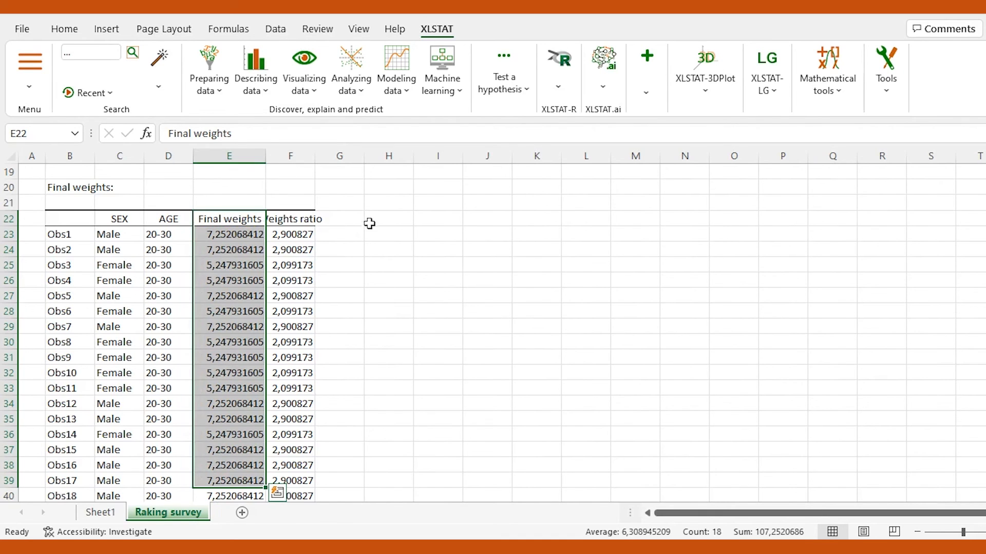